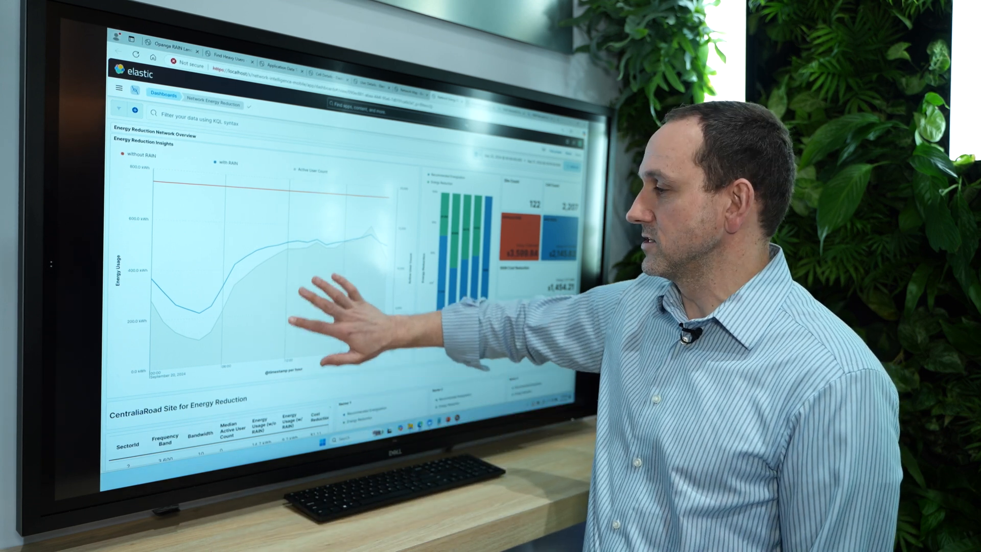
scroll(down, 3)
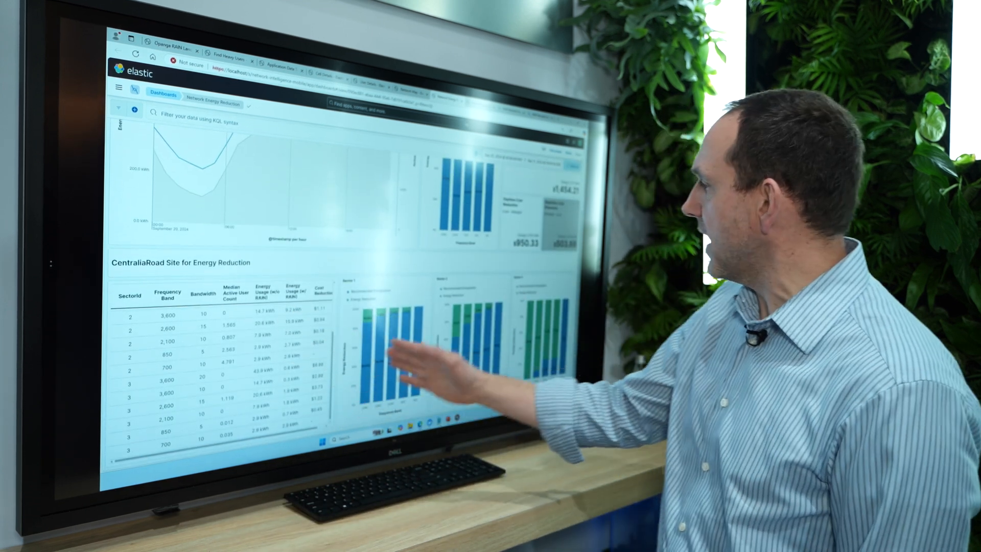